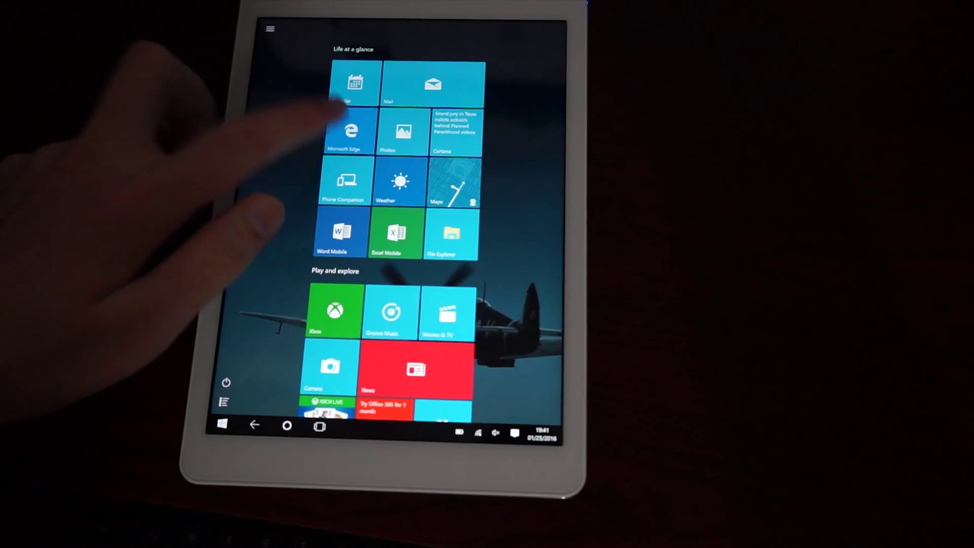
# Step: Launch Microsoft Edge from its Start screen tile to show the TechCat home page
pyautogui.click(350, 131)
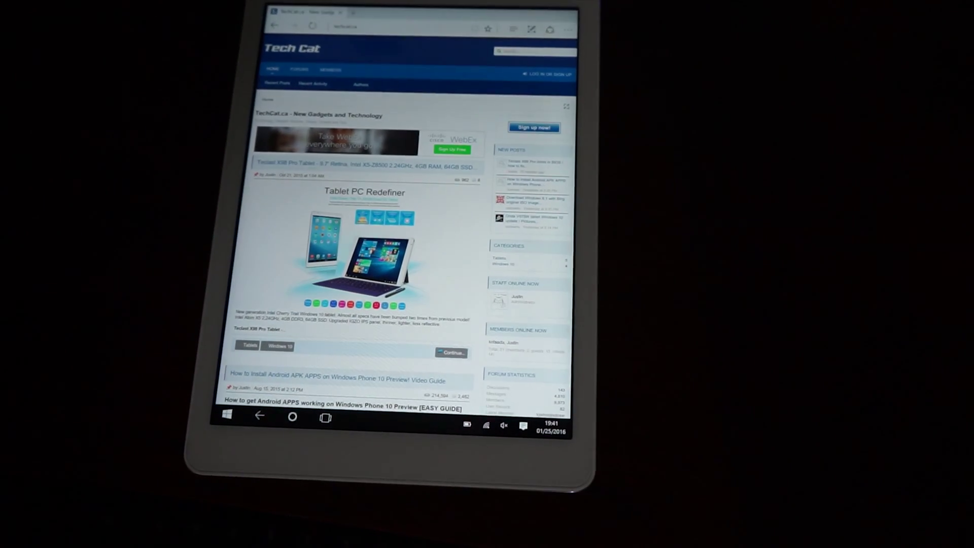